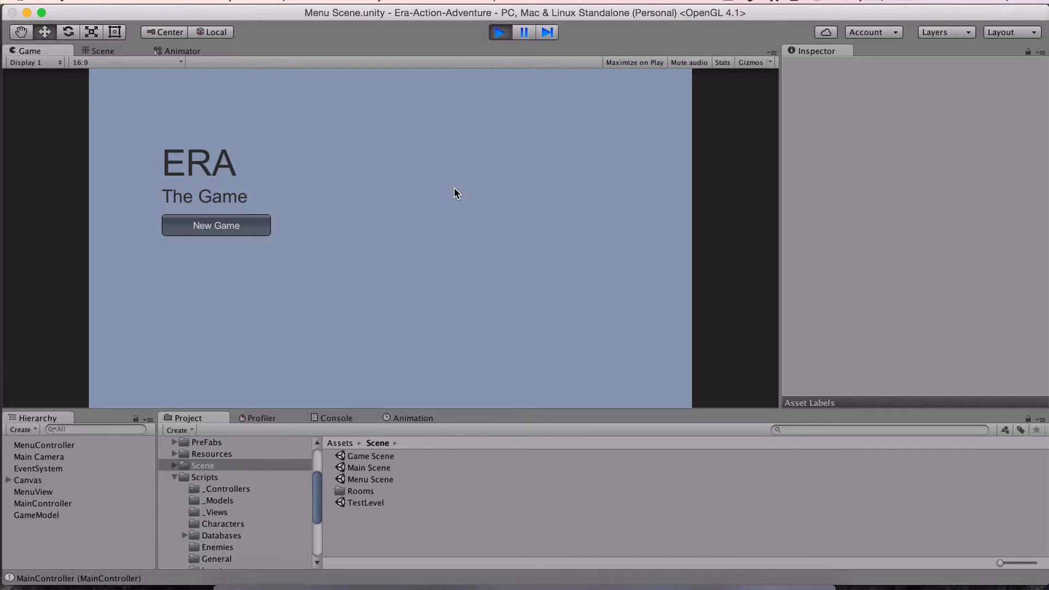
mouse_move(401, 280)
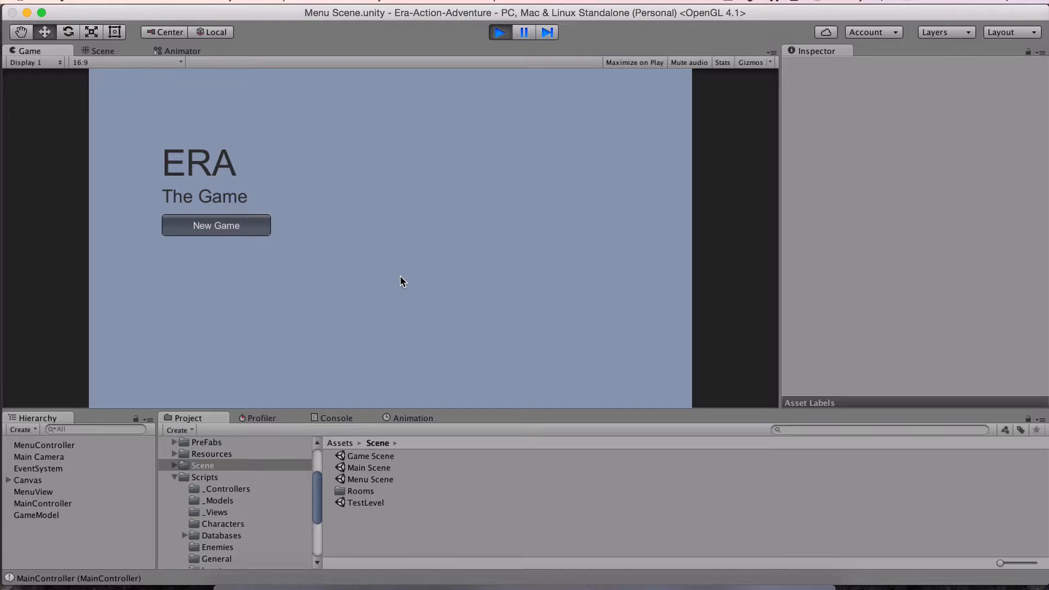
mouse_move(267, 193)
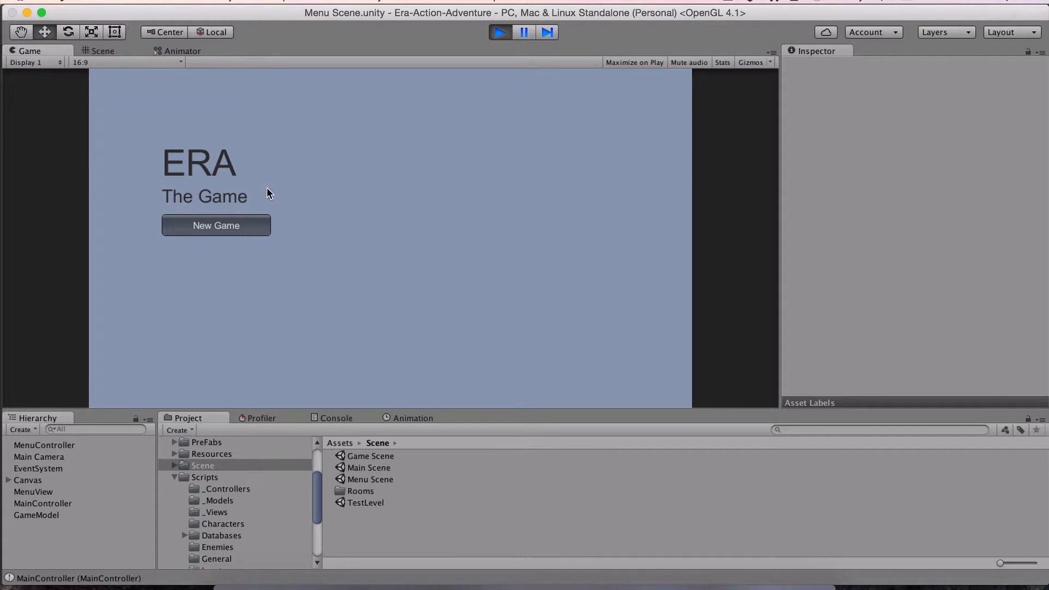
mouse_move(216, 226)
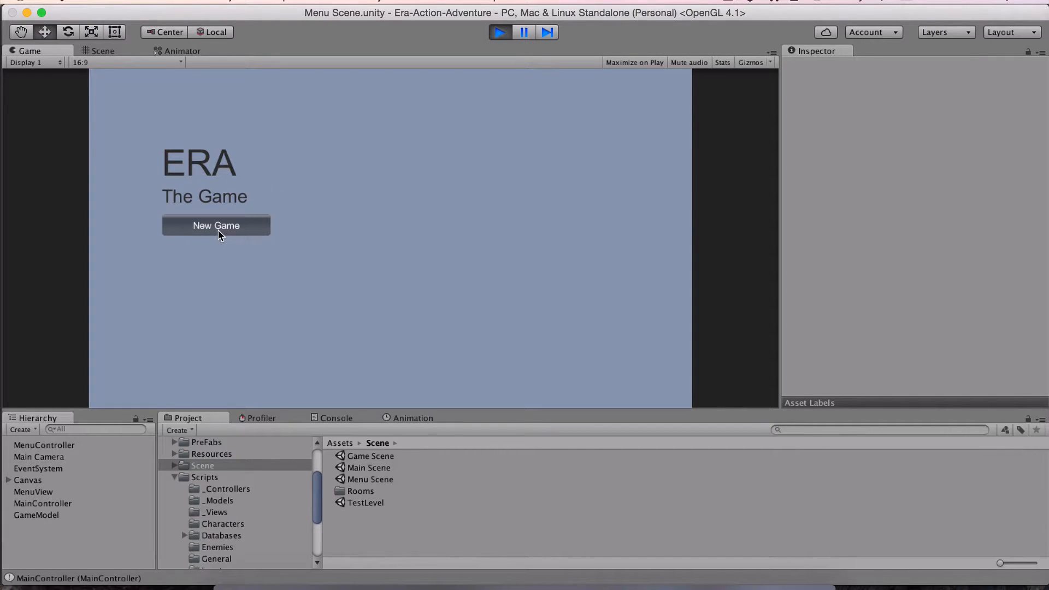
mouse_move(453, 380)
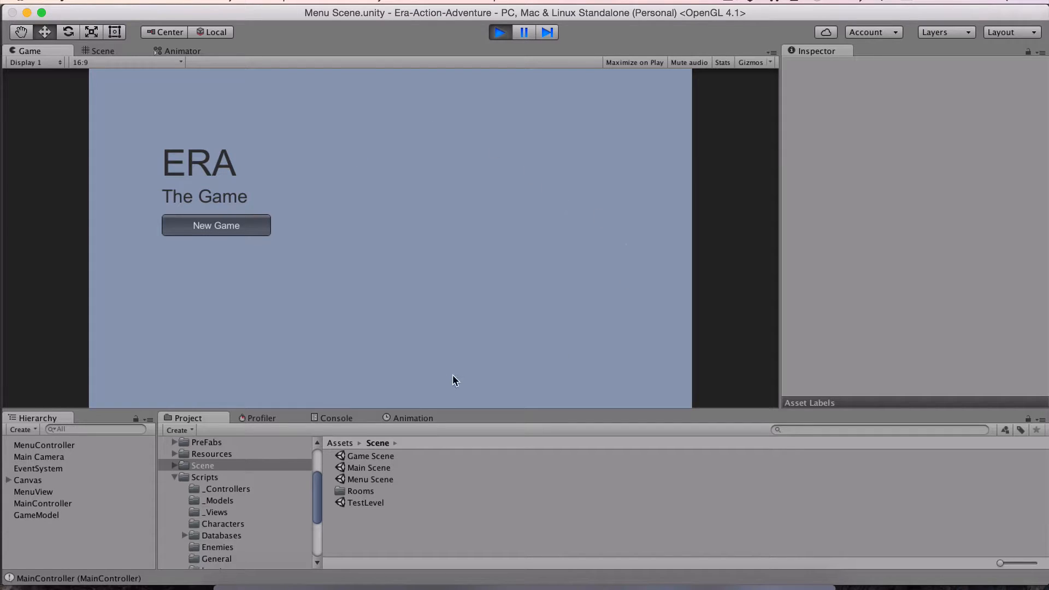
mouse_move(508, 369)
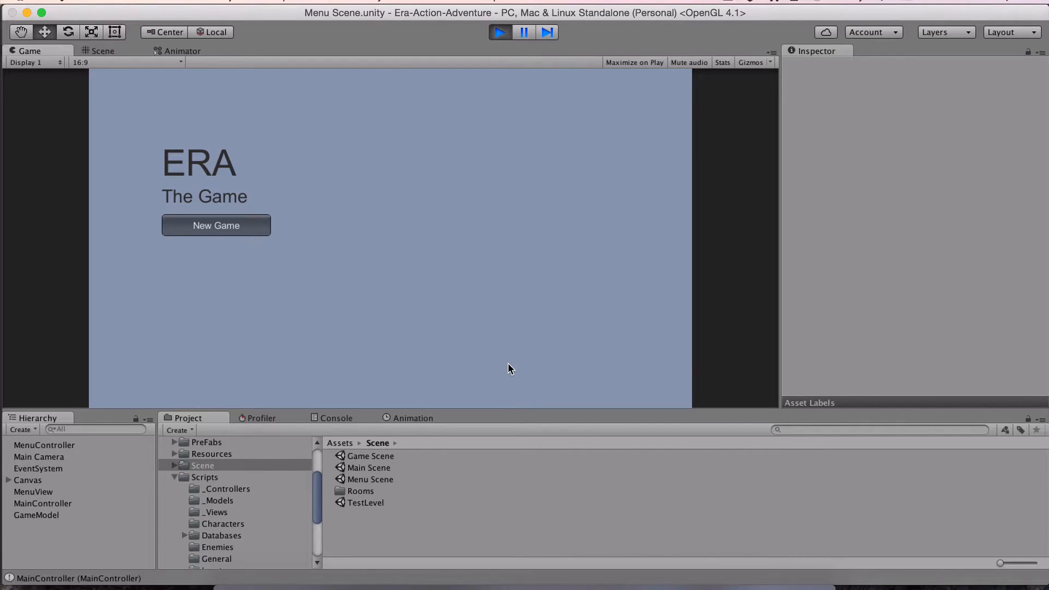
mouse_move(466, 261)
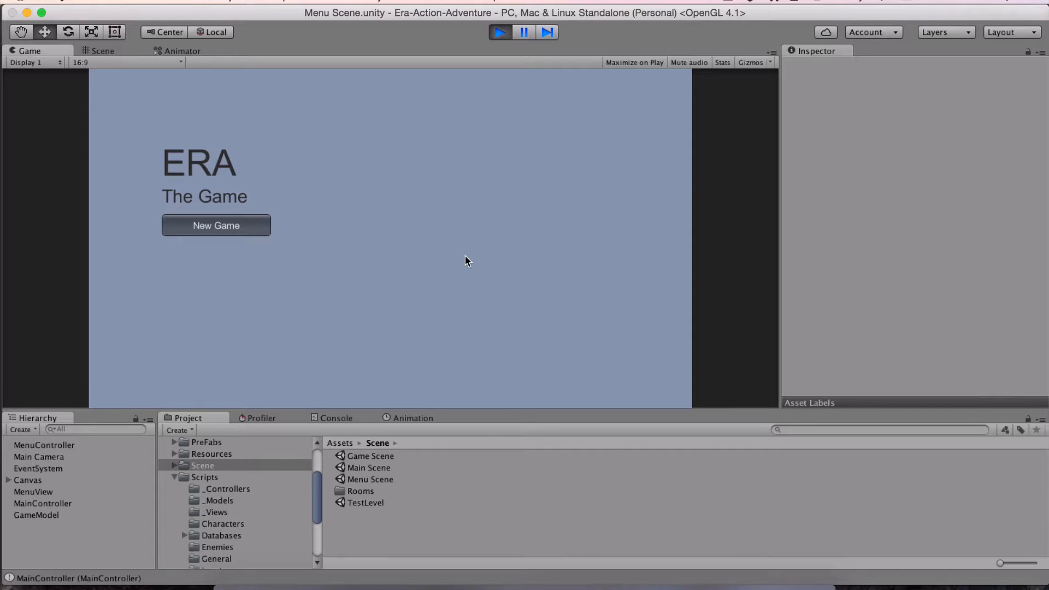
mouse_move(459, 260)
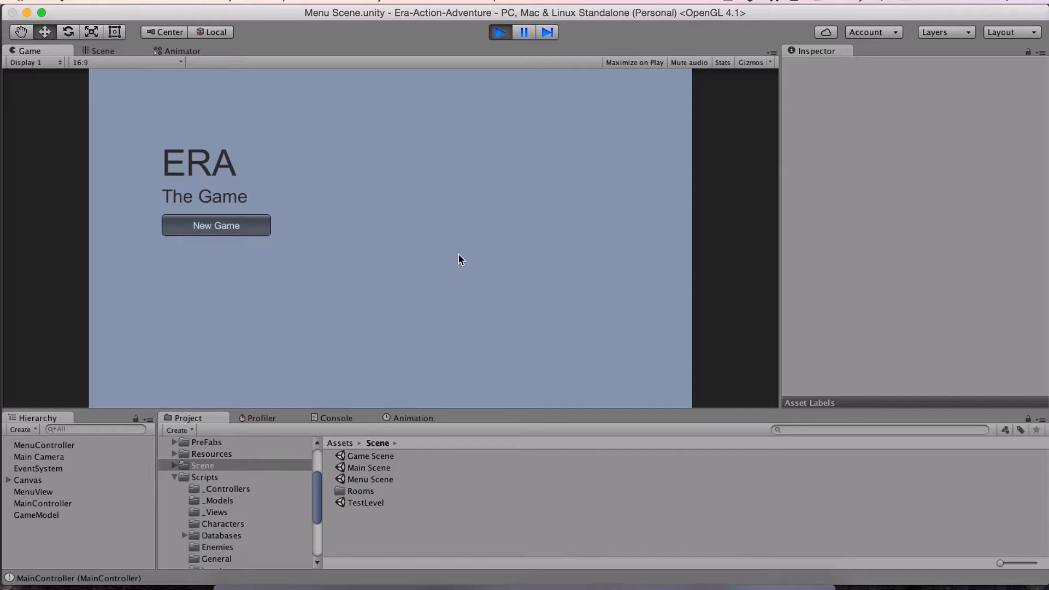
mouse_move(223, 239)
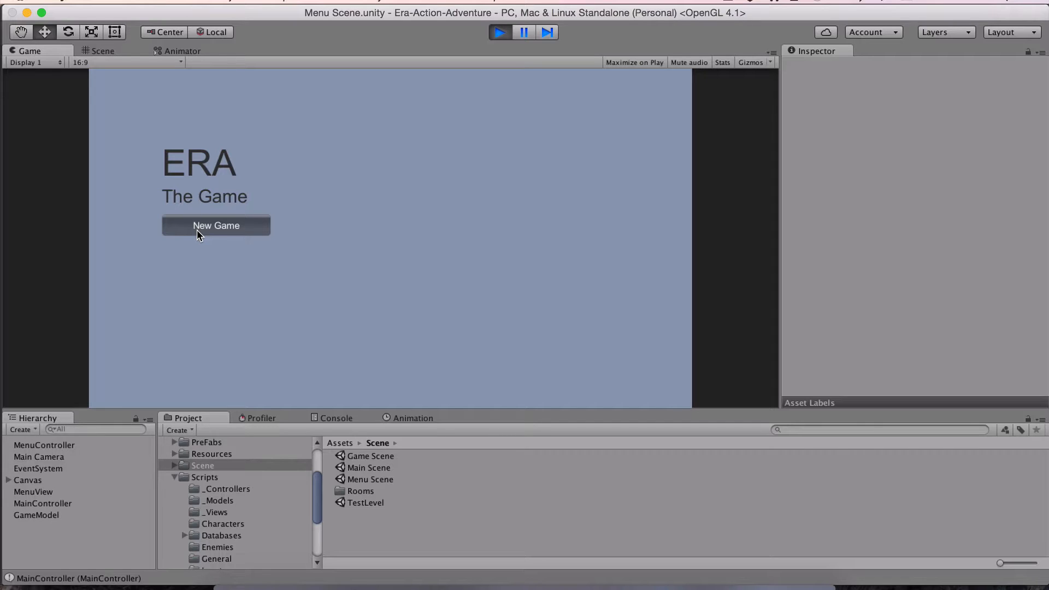
- Start a New Game from the menu and clear the Console messages
left_click(215, 226)
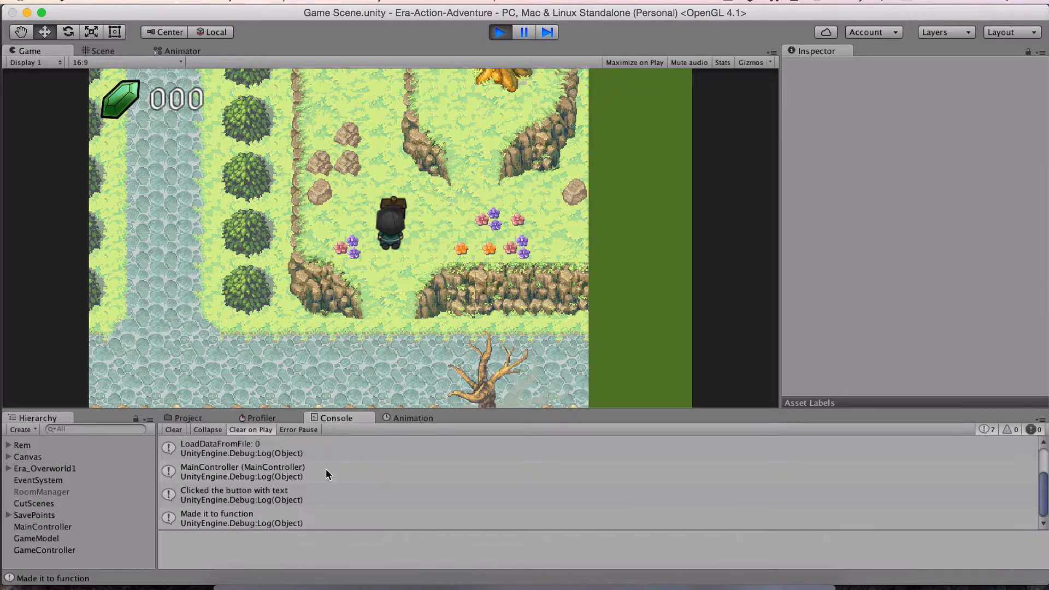
left_click(173, 429)
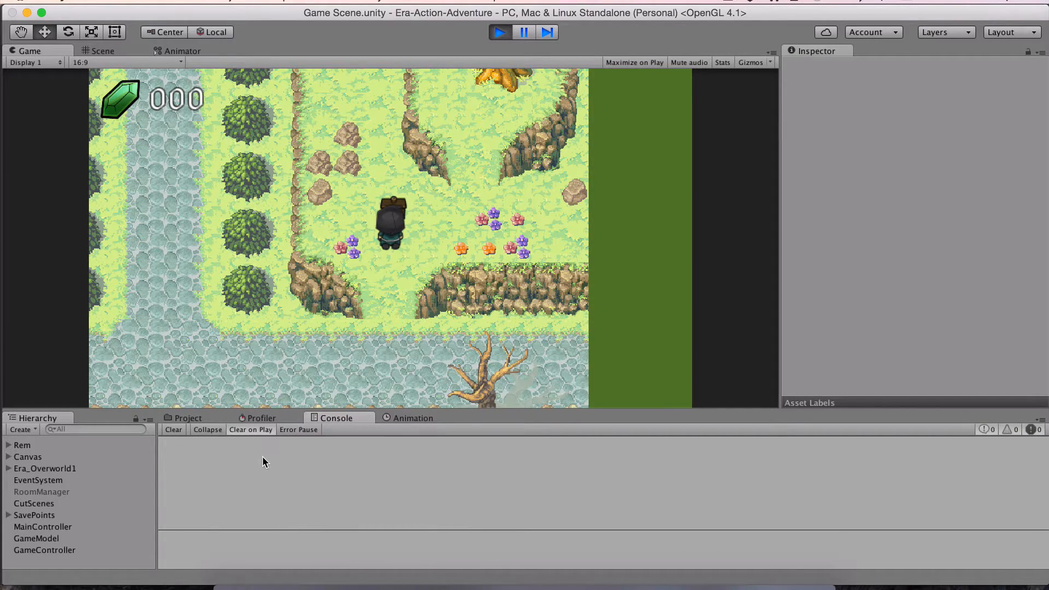
mouse_move(374, 346)
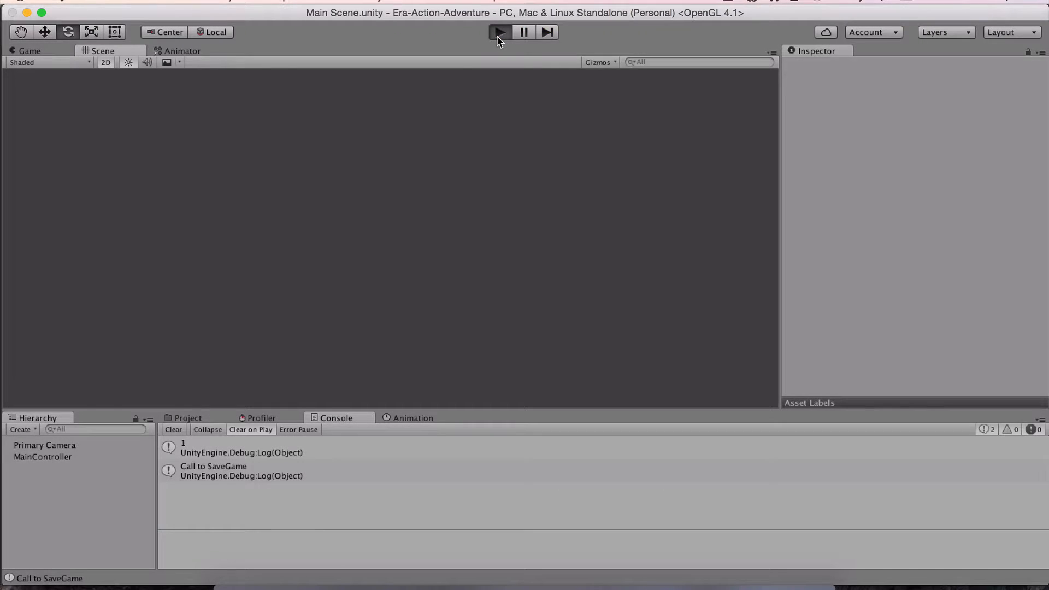
- Enter Play mode to test the main menu's save listing
left_click(498, 31)
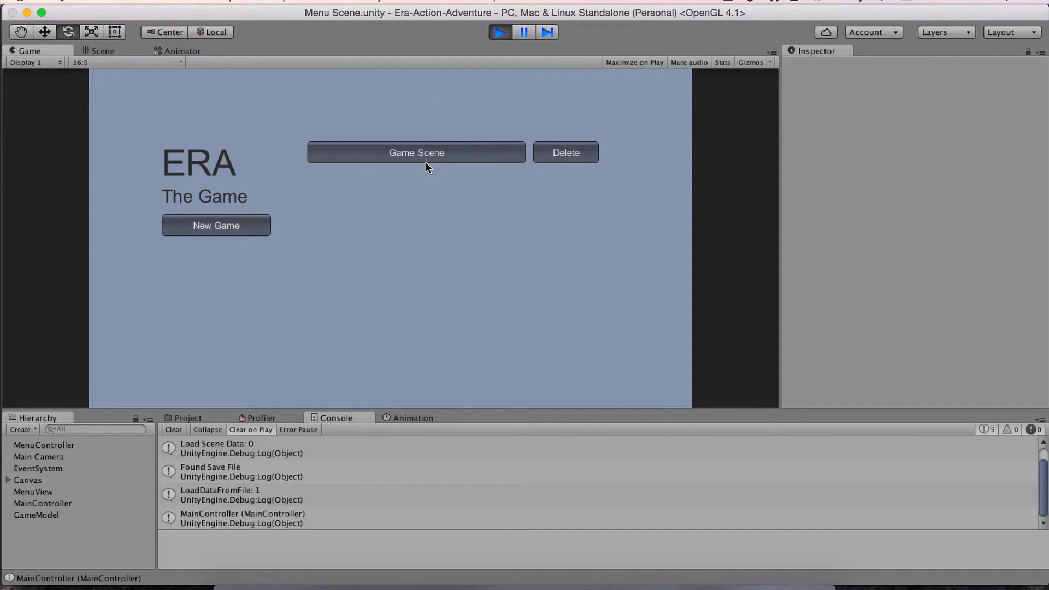
mouse_move(447, 170)
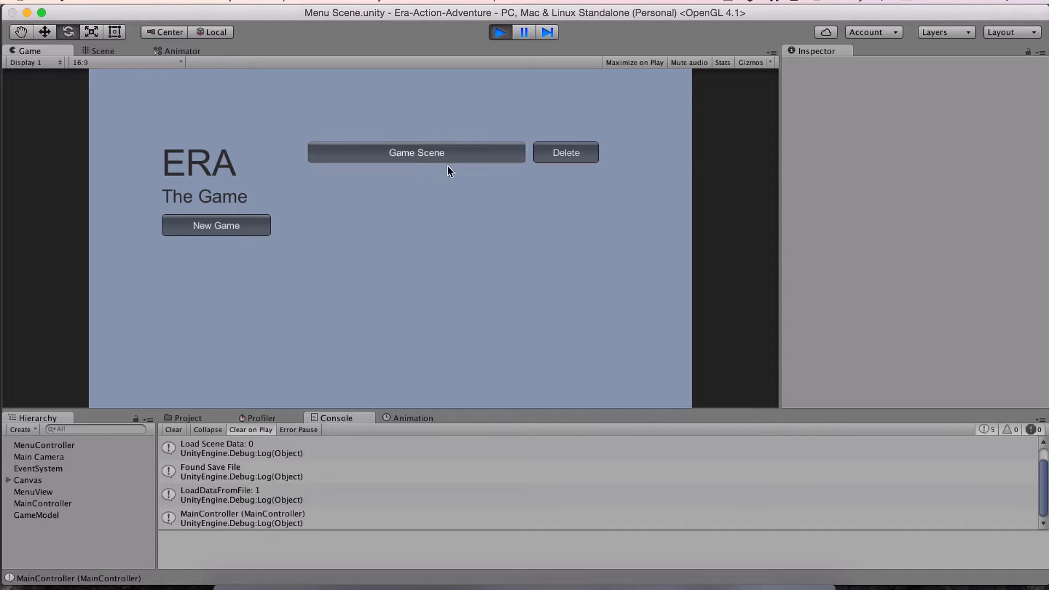
mouse_move(460, 165)
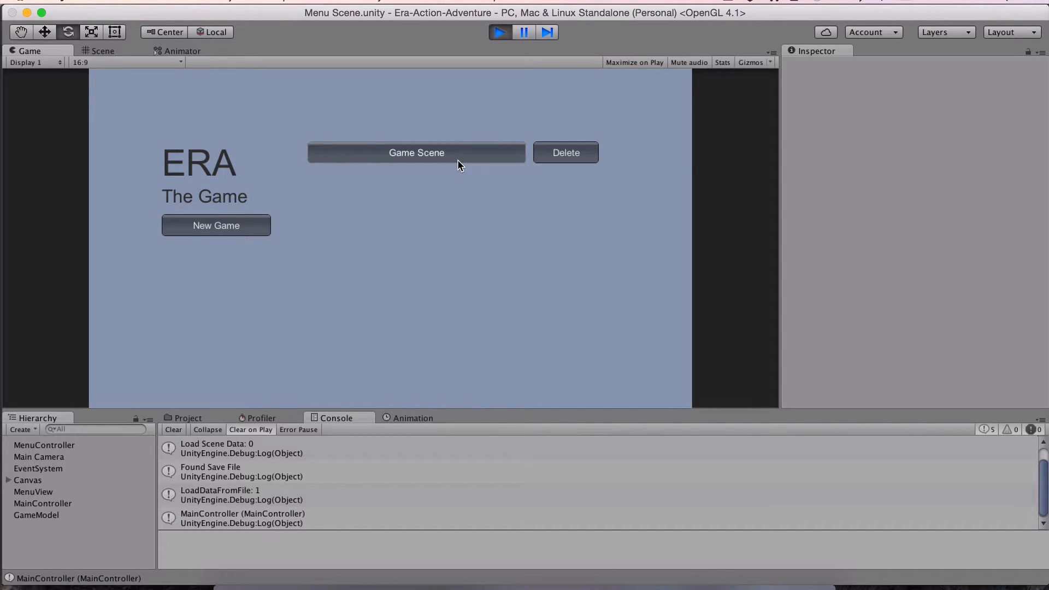
mouse_move(440, 164)
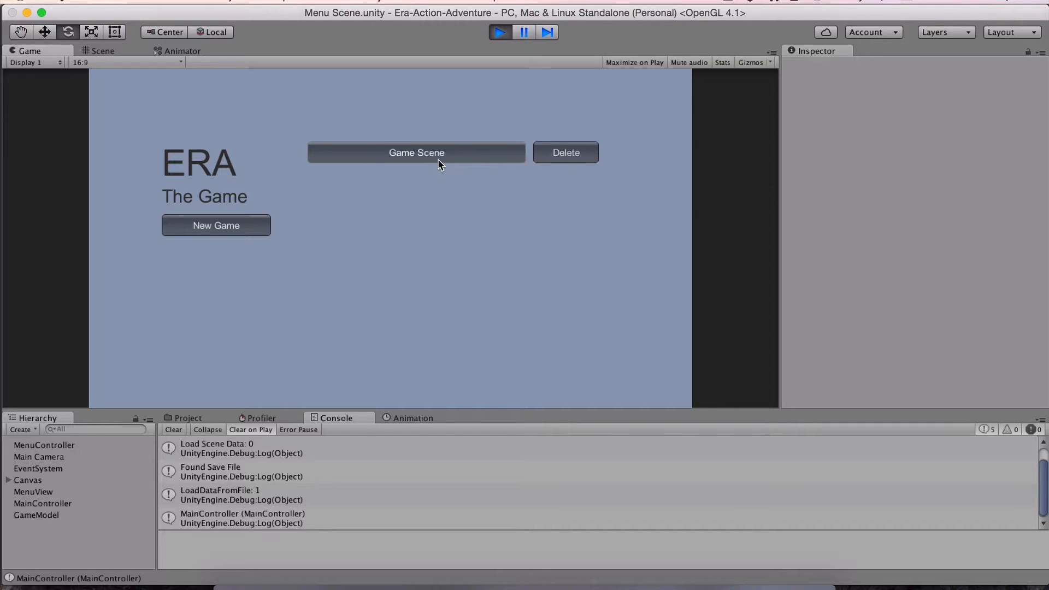
mouse_move(565, 152)
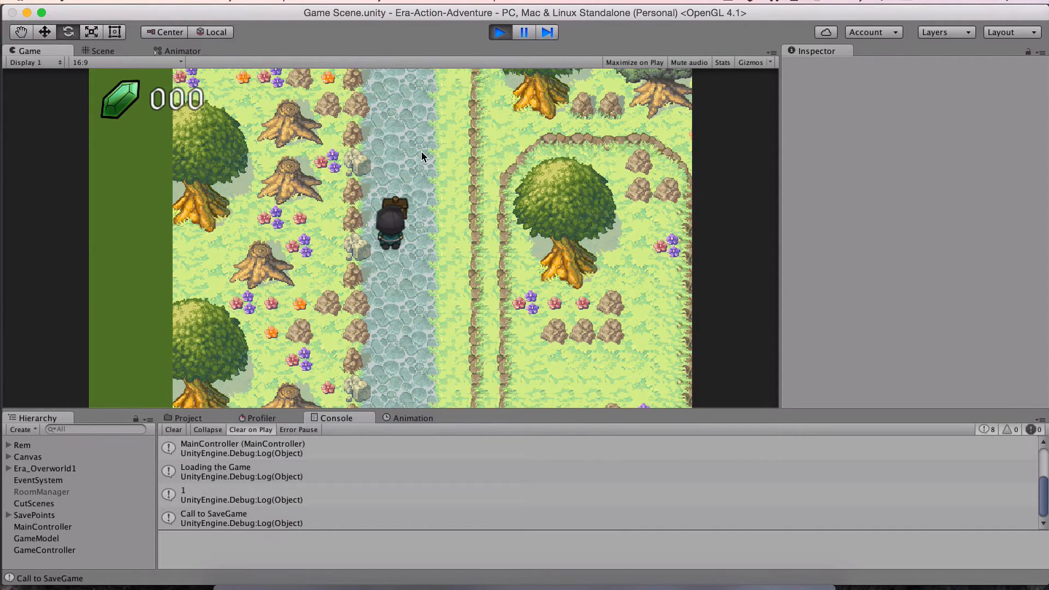
mouse_move(231, 520)
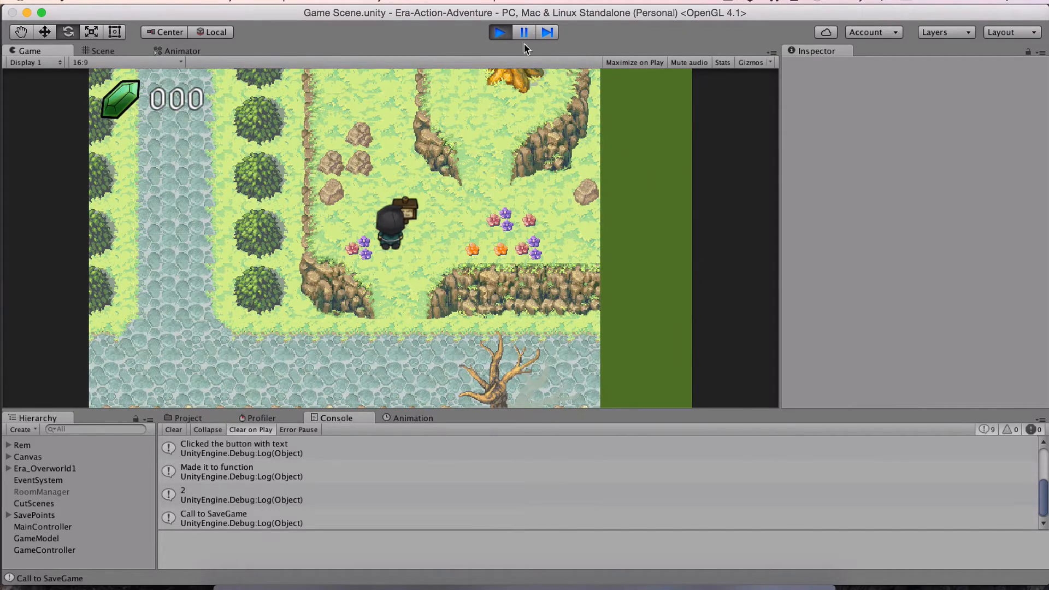
- Restart Play mode and load the first Game Scene save from the menu
left_click(499, 32)
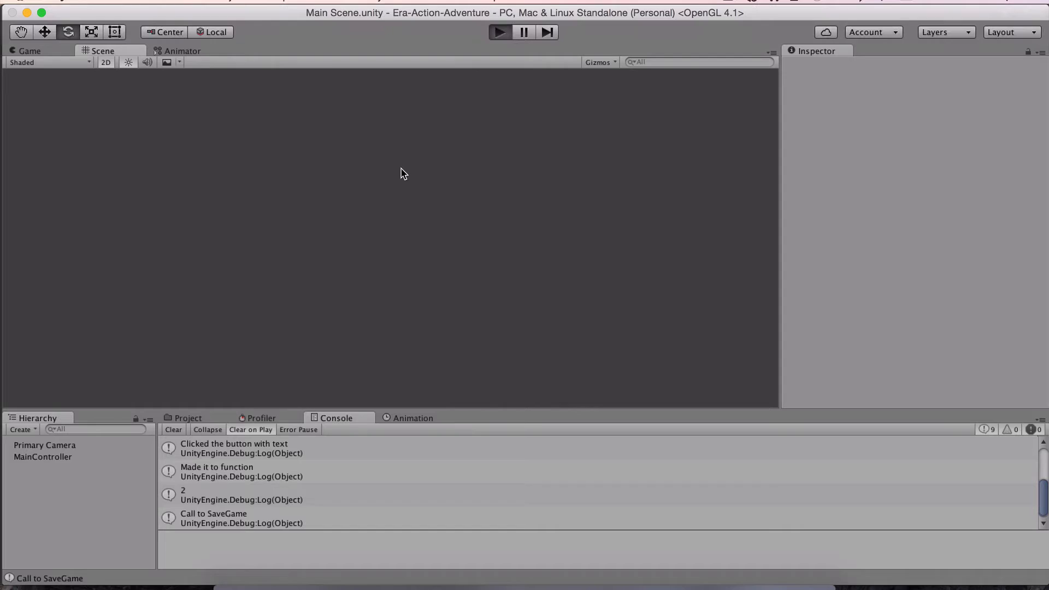
left_click(499, 32)
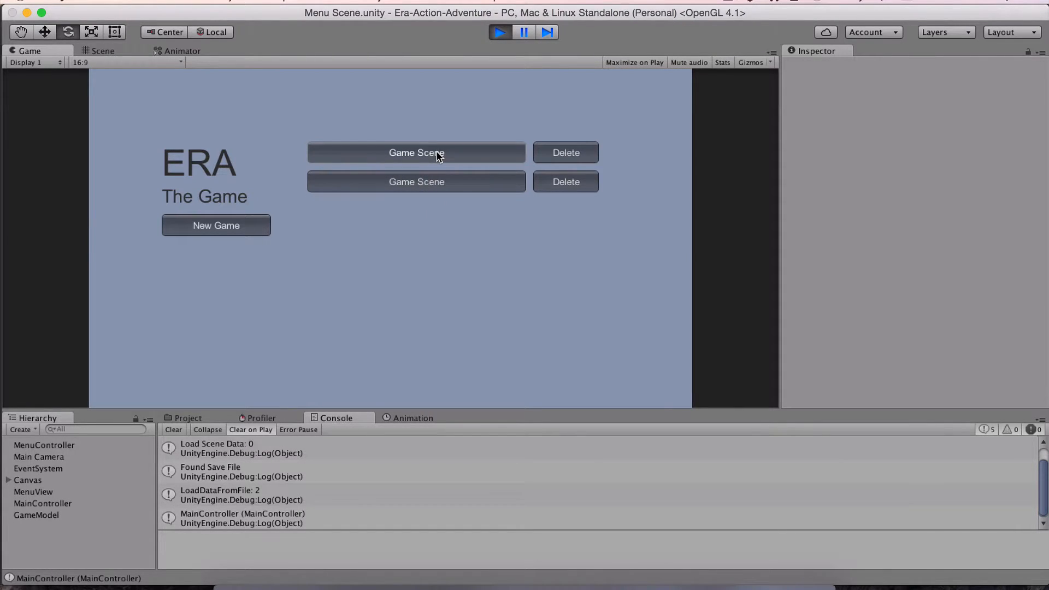
mouse_move(429, 158)
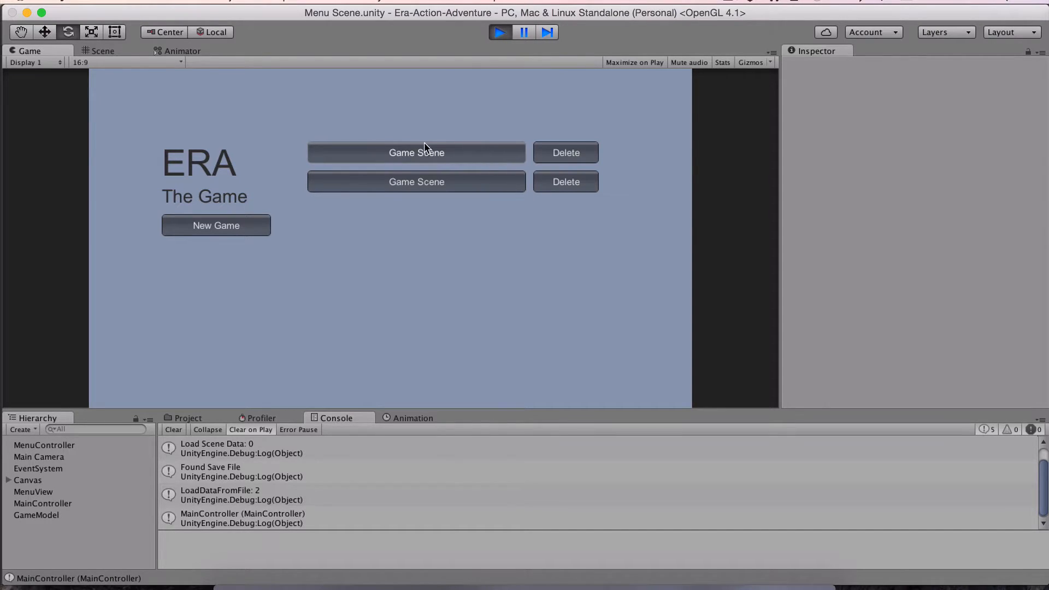
left_click(415, 152)
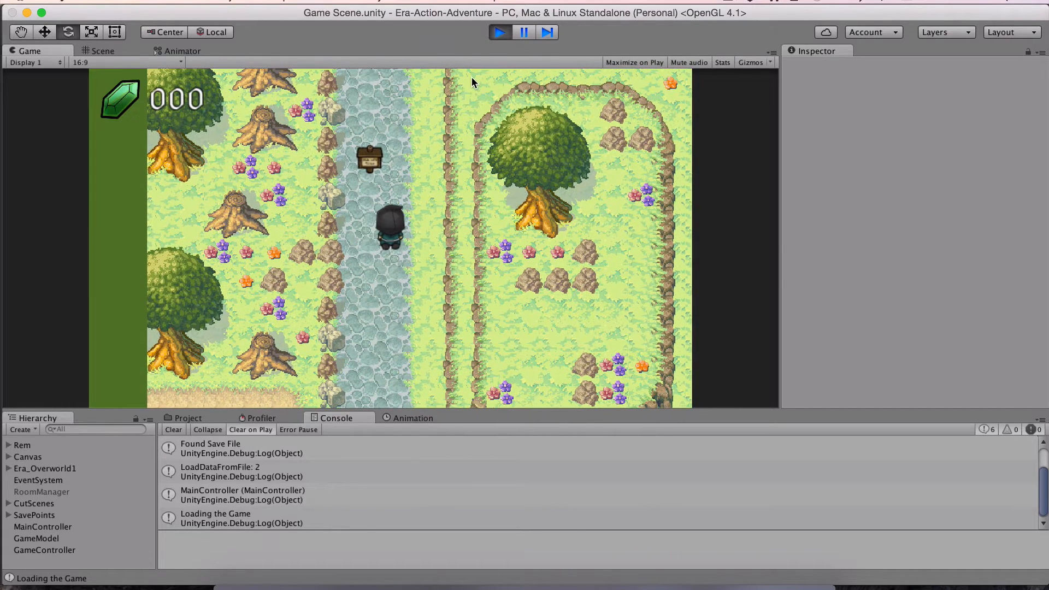
- Delete one save, load the remaining Game Scene save, and stop the run
left_click(102, 51)
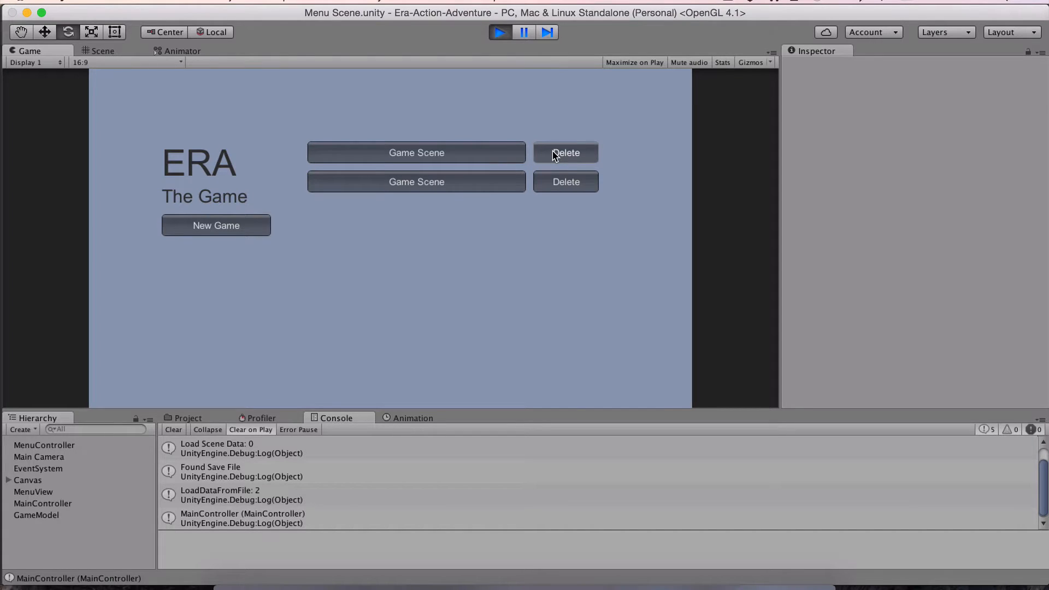
left_click(564, 181)
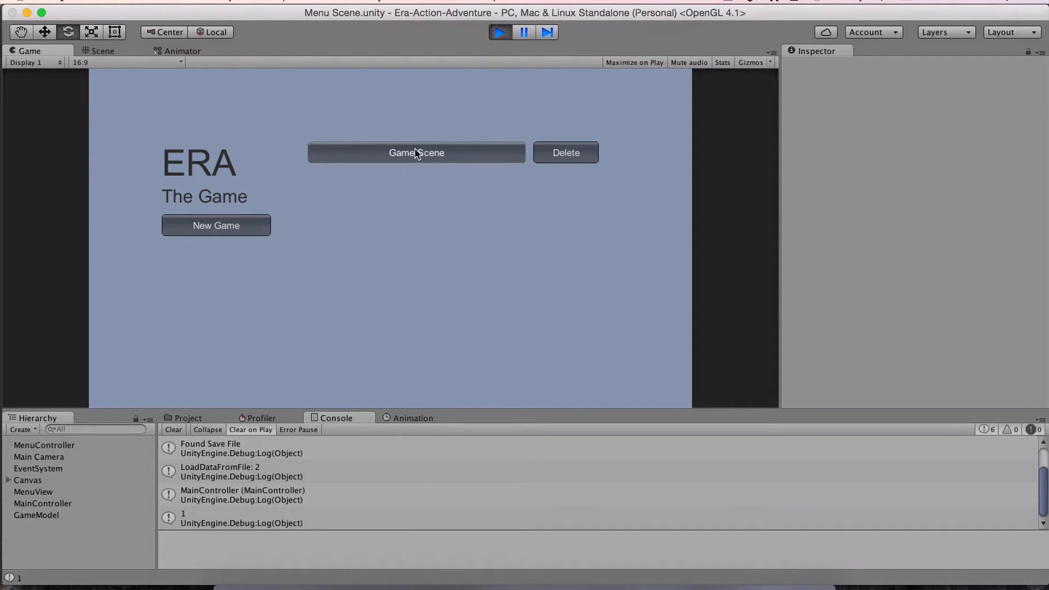
left_click(415, 153)
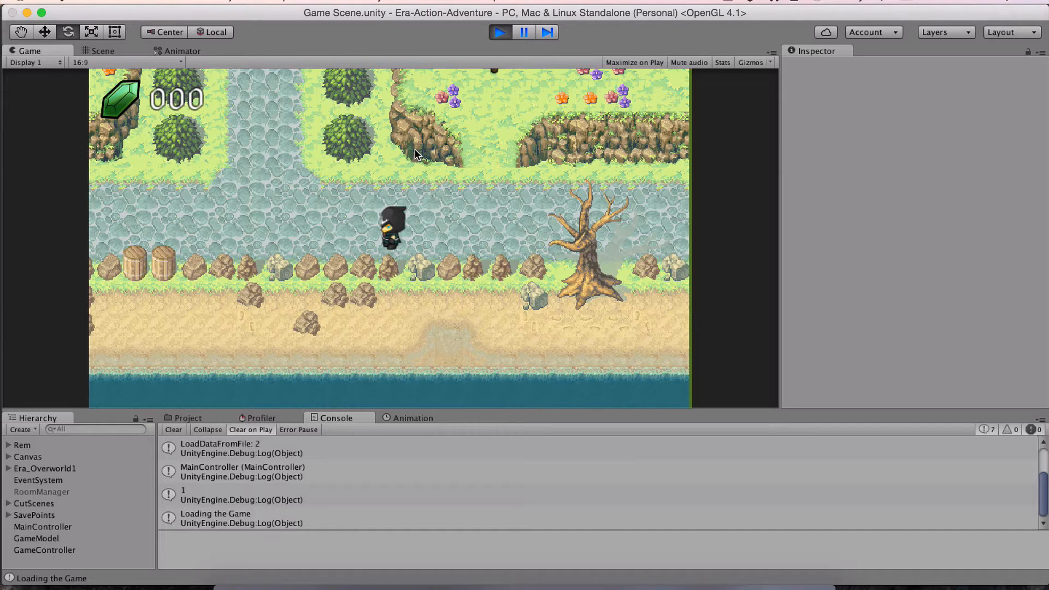
left_click(102, 50)
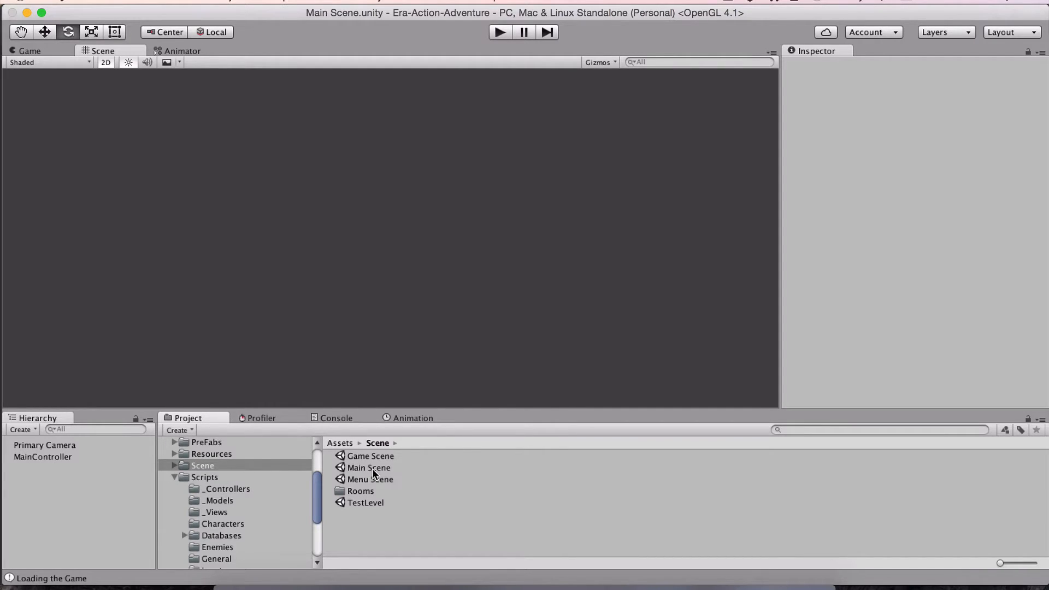
- Open the Game Scene and duplicate SaveSign into SaveSign (2)
left_click(369, 456)
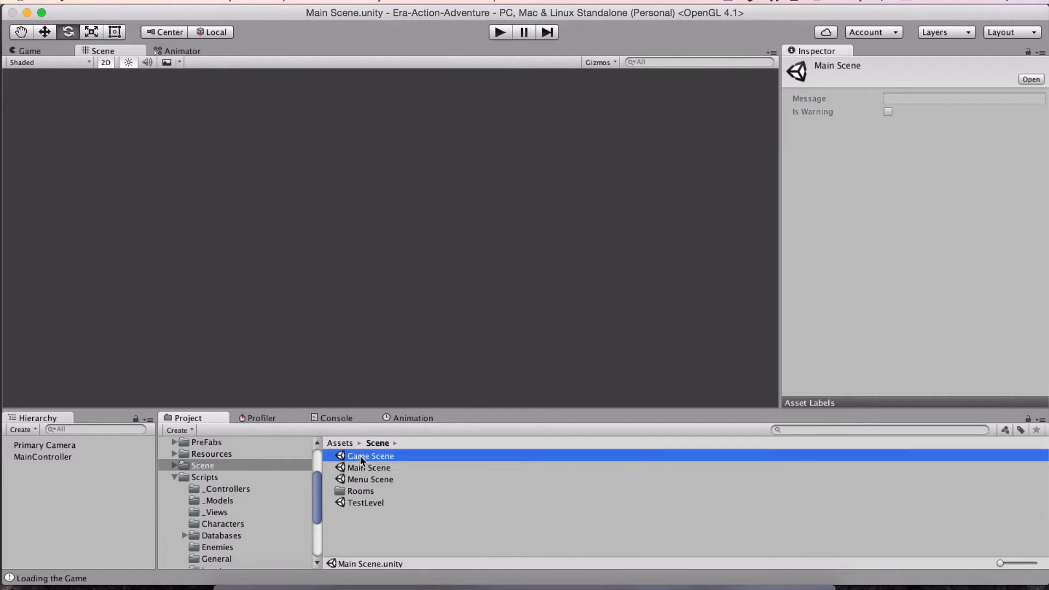
double_click(370, 455)
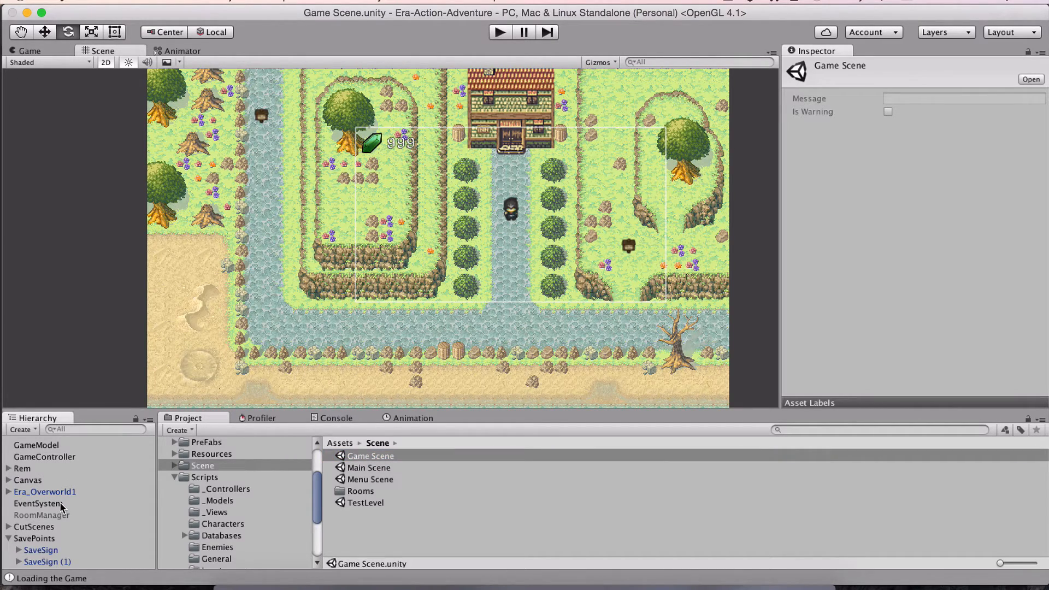
left_click(47, 561)
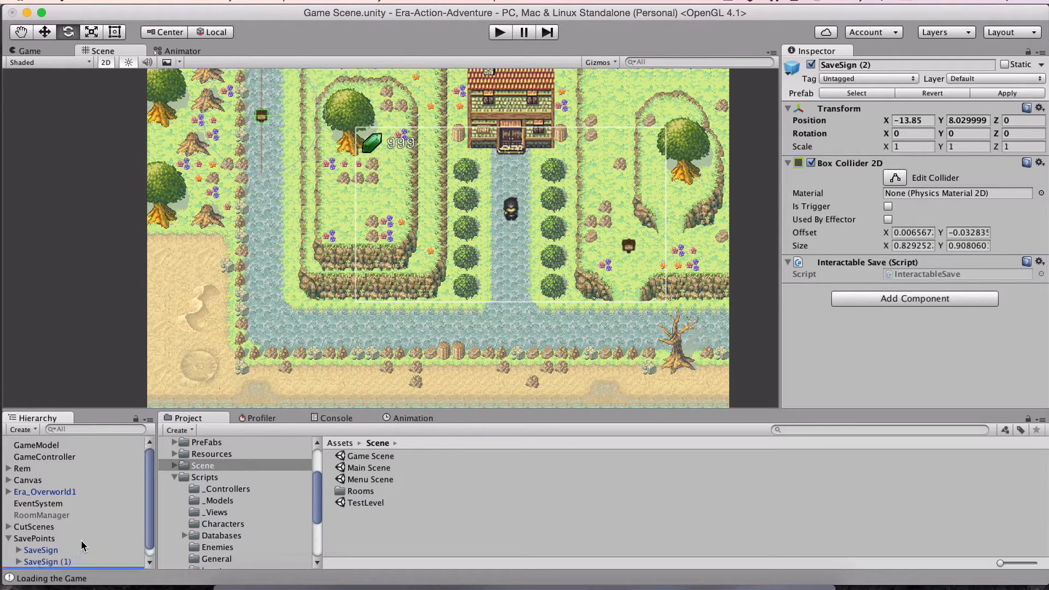
left_click(47, 563)
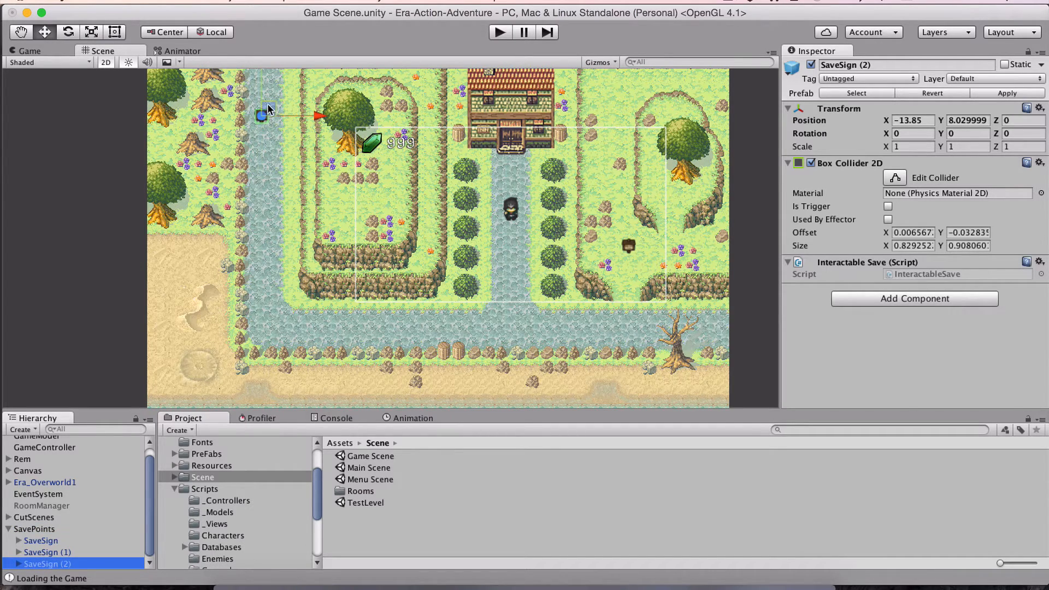
- Drag SaveSign (2) onto the path below the inn
left_click_drag(262, 116, 503, 321)
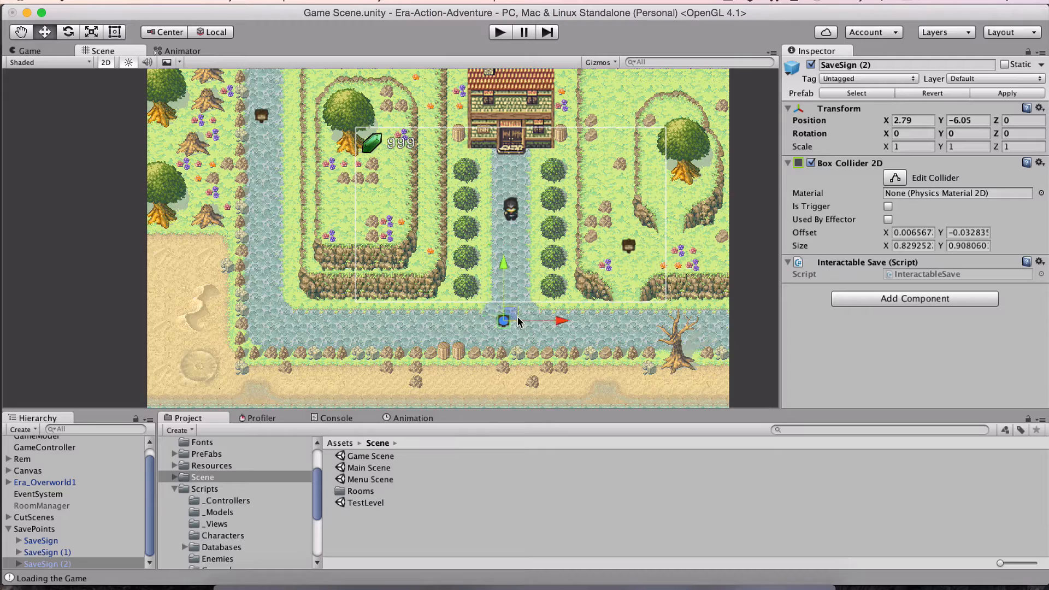
left_click_drag(503, 320, 490, 326)
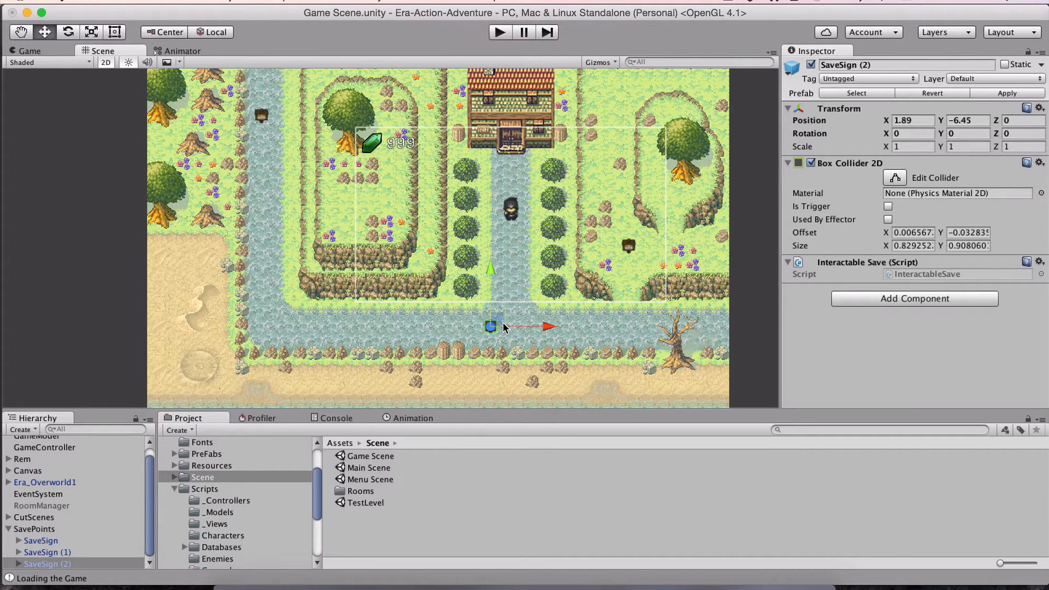
left_click_drag(491, 325, 492, 186)
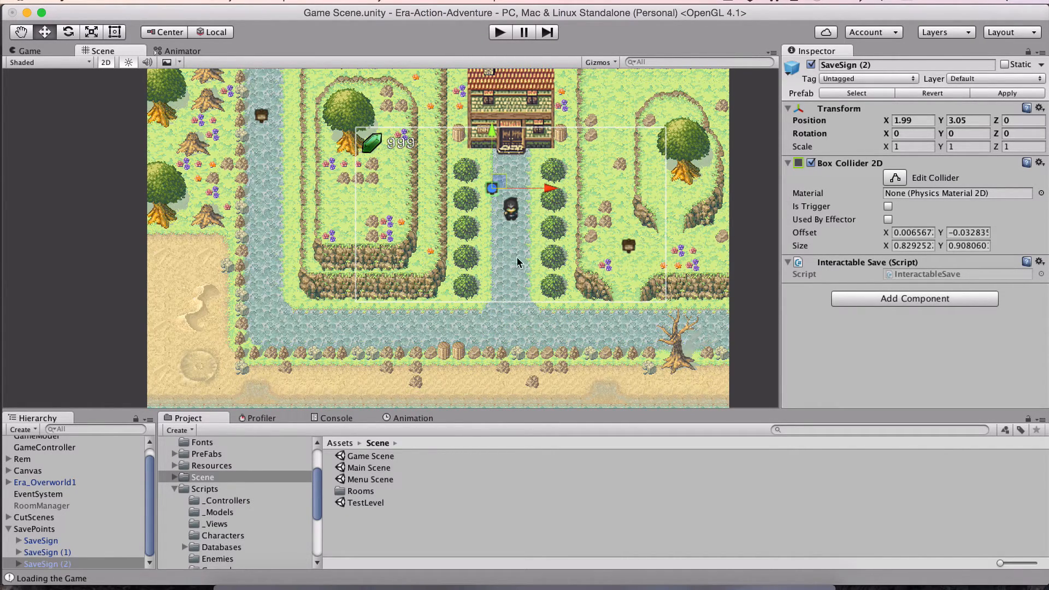
mouse_move(447, 94)
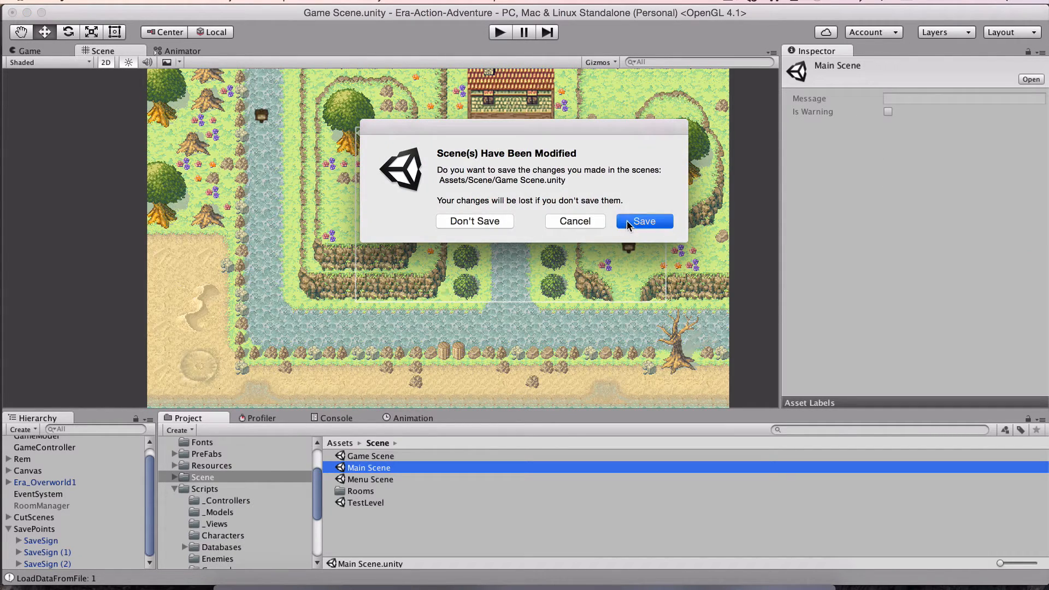
- Save the modified Game Scene, play from the Main Scene, and load the save
left_click(643, 221)
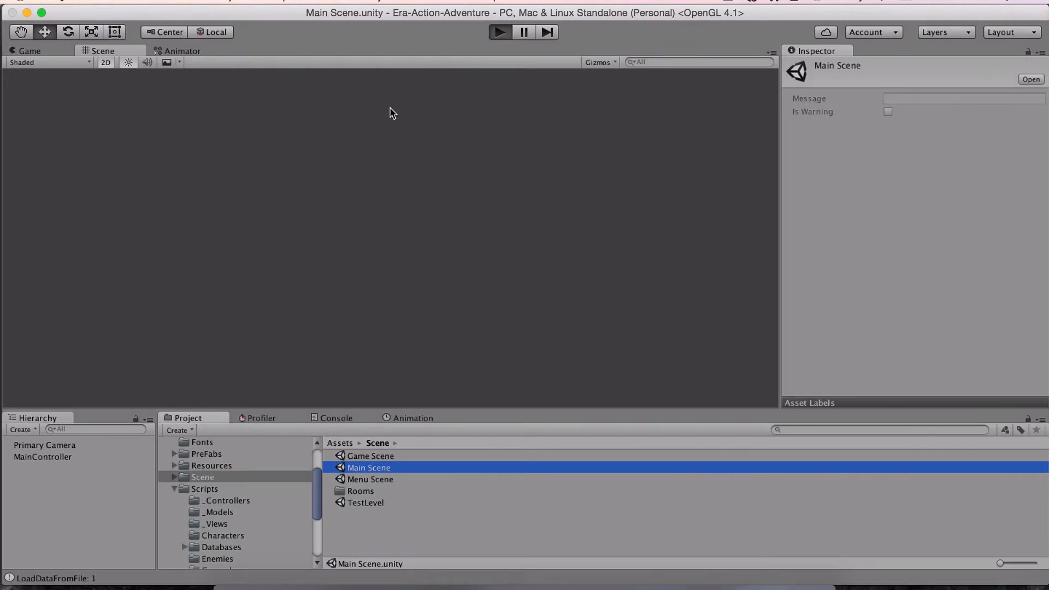
left_click(499, 31)
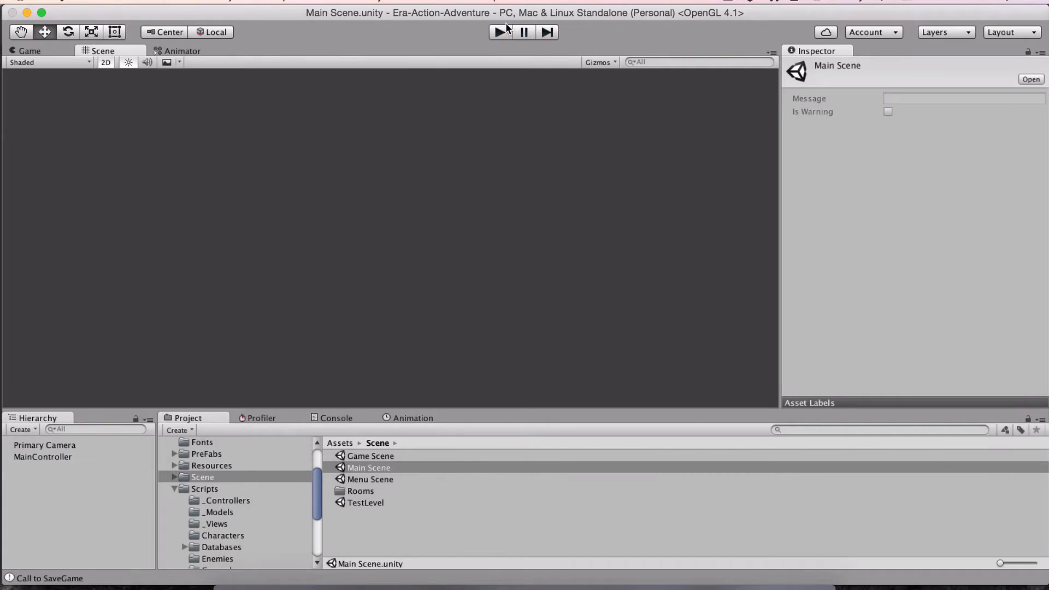
left_click(499, 32)
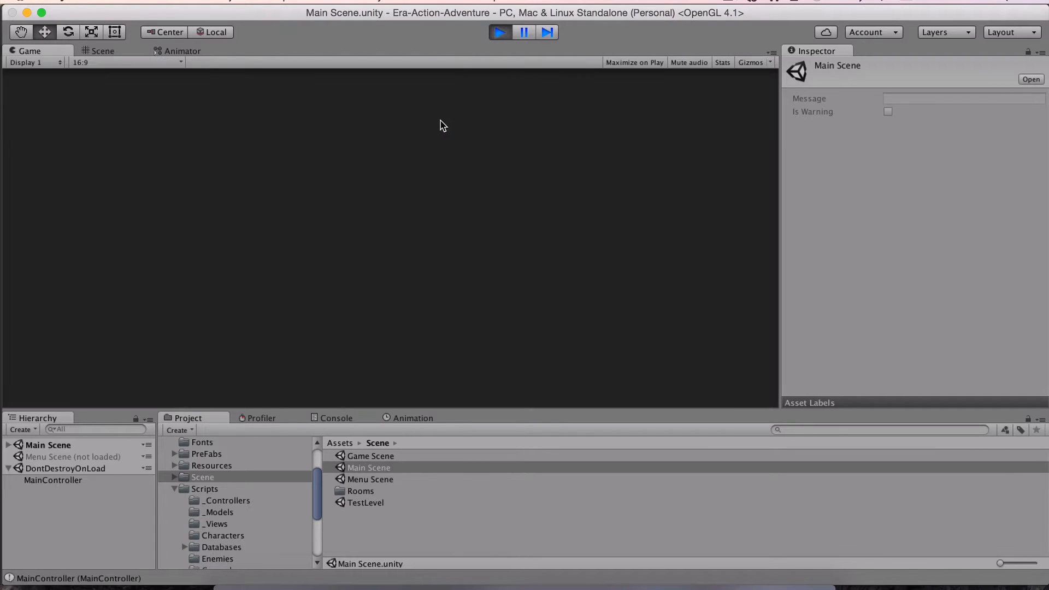
left_click(499, 32)
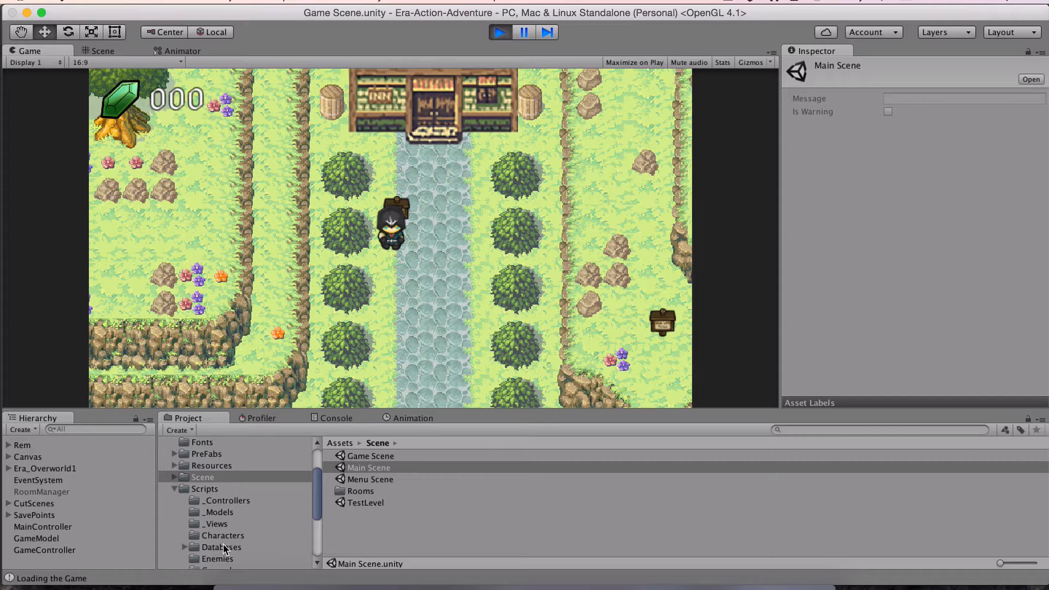
- Browse the _Controllers, _Models and _Views script folders, scrolling the tree to Objects
left_click(227, 474)
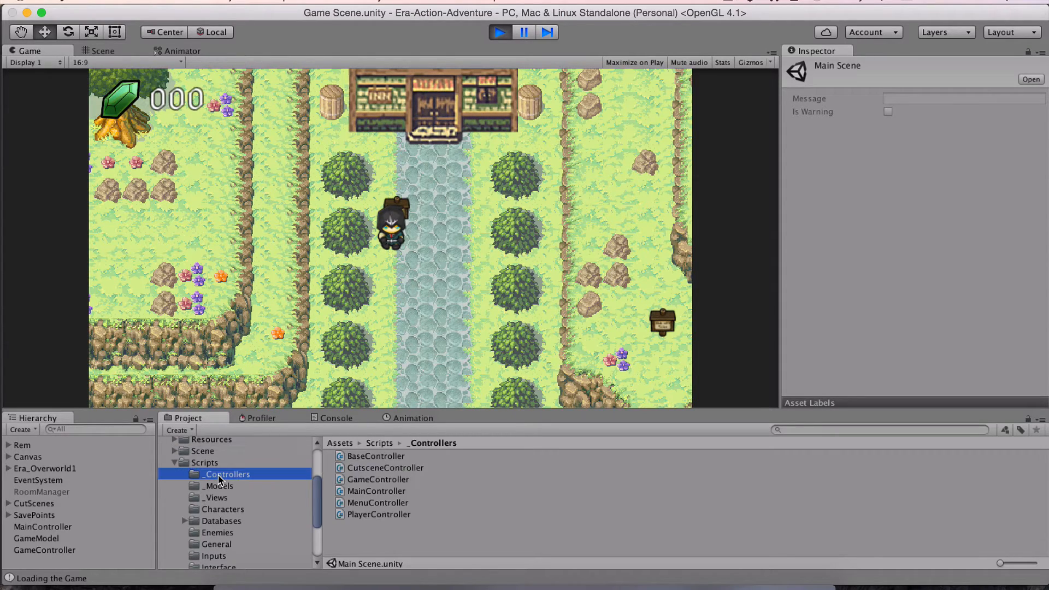
mouse_move(218, 495)
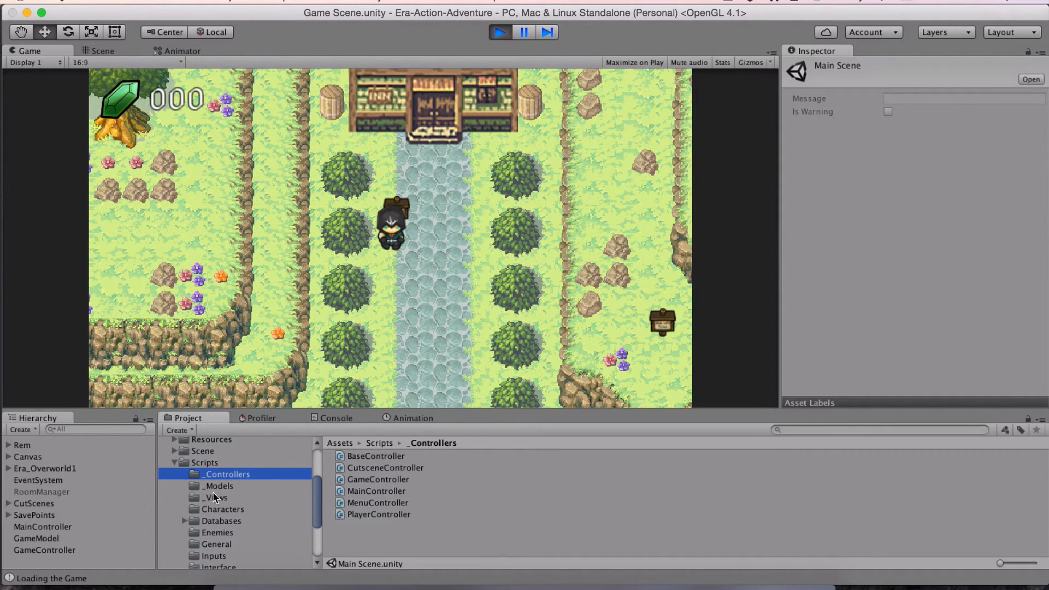
left_click(218, 485)
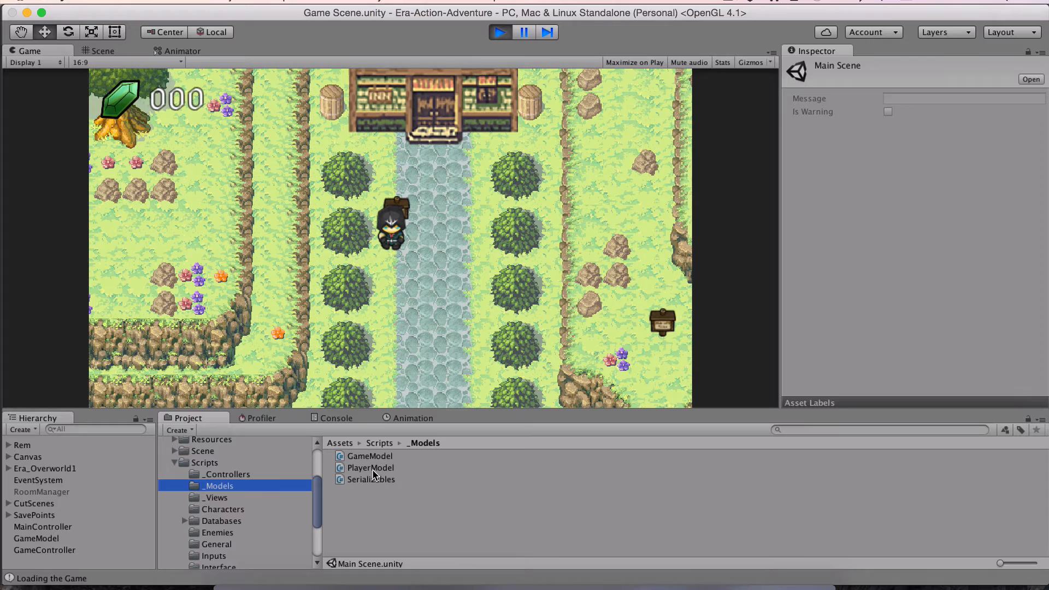
left_click(215, 497)
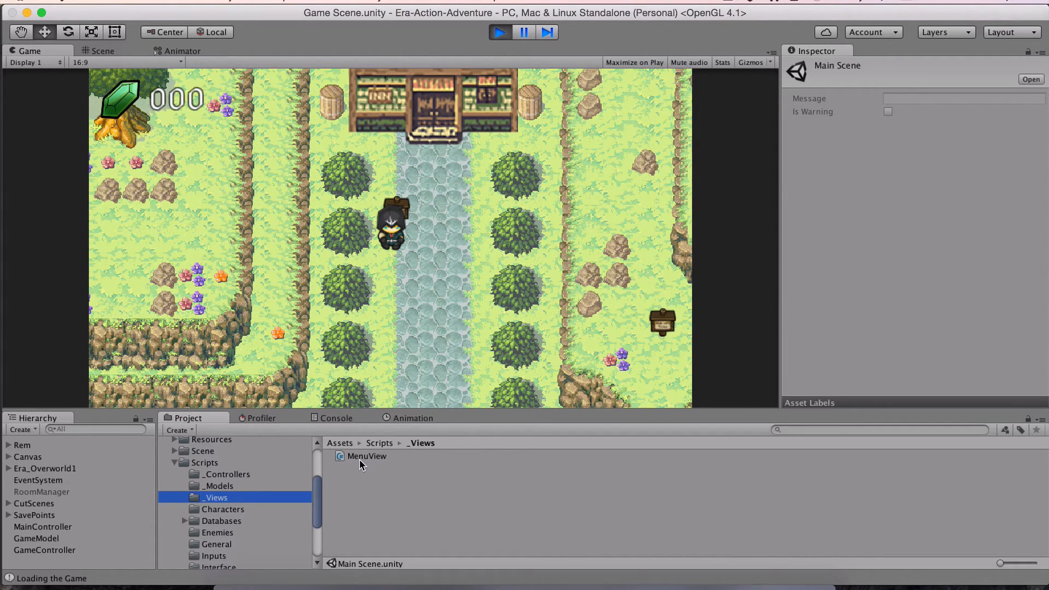
scroll("down", 3)
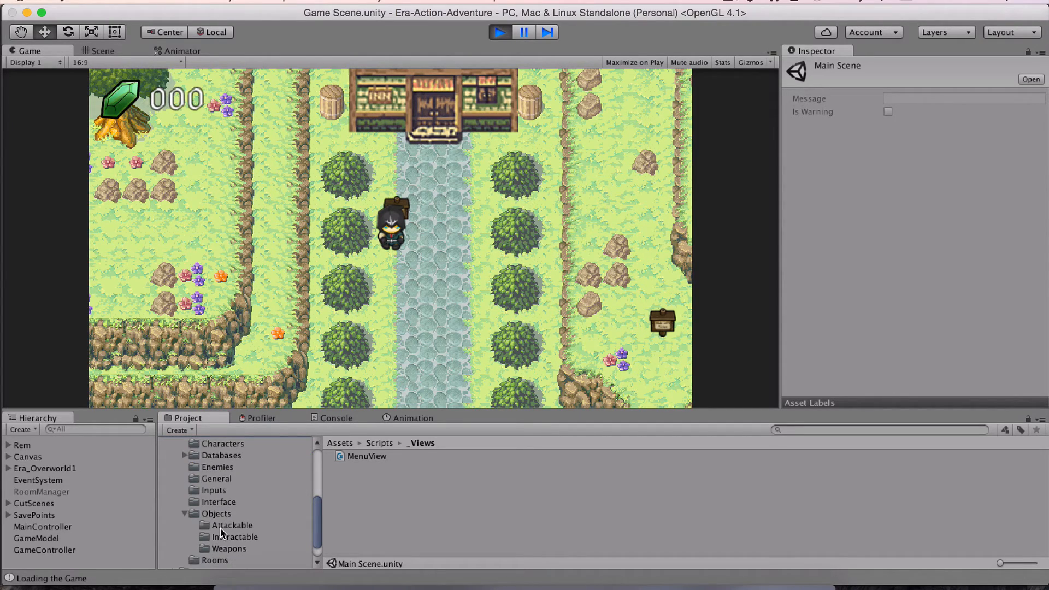
mouse_move(217, 498)
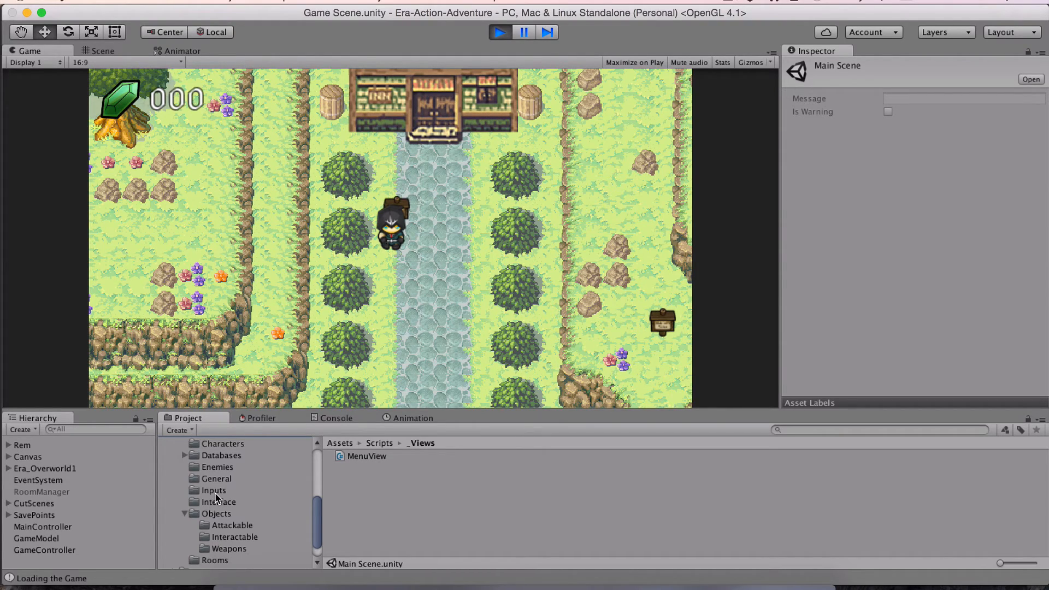
scroll("down", 3)
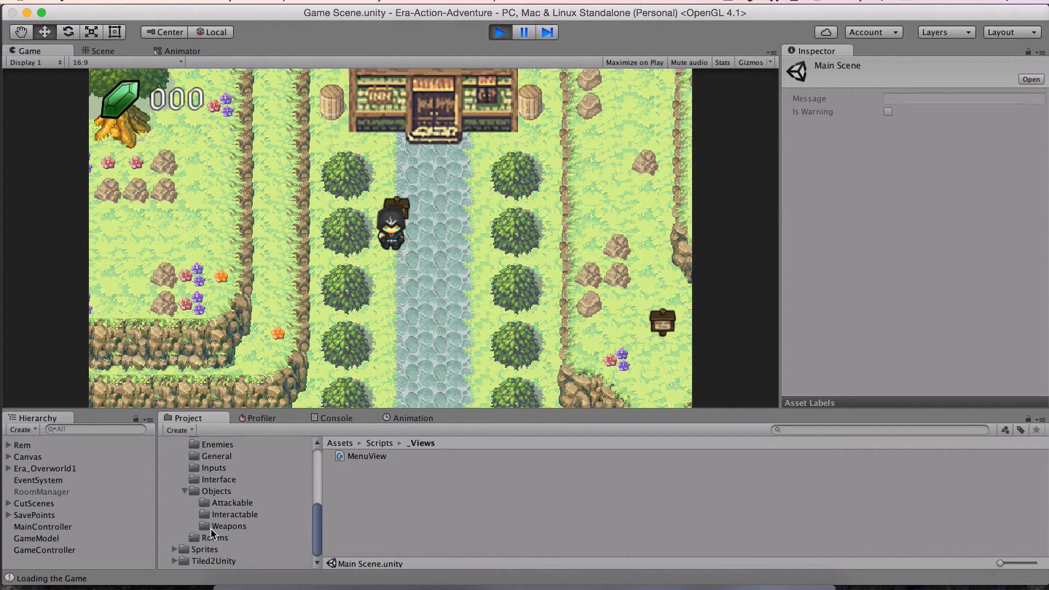